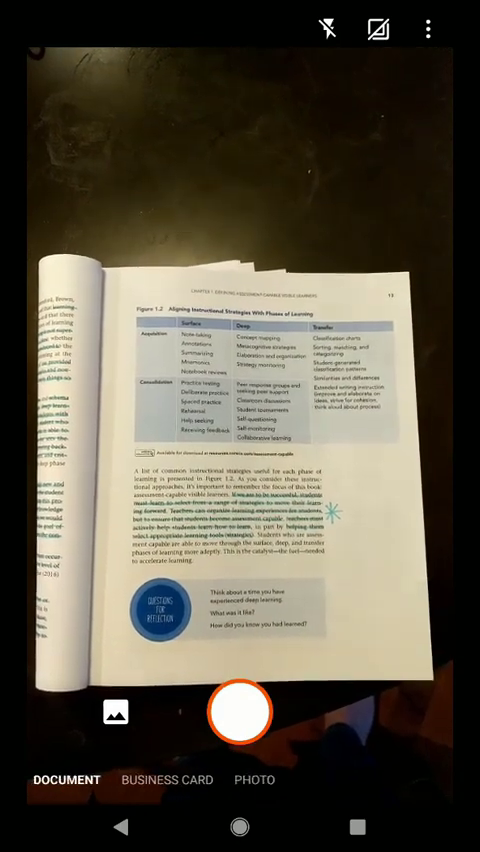
Capture the book page's instructional strategies table as a cropped document scan
click(240, 710)
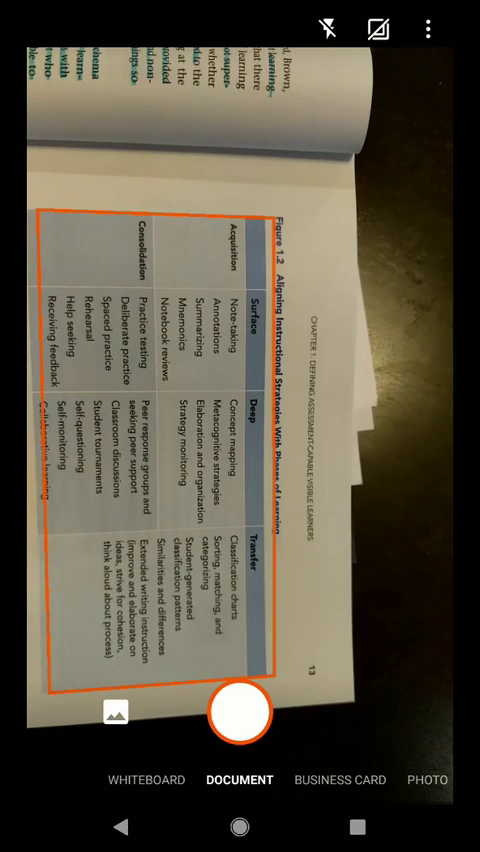
click(240, 712)
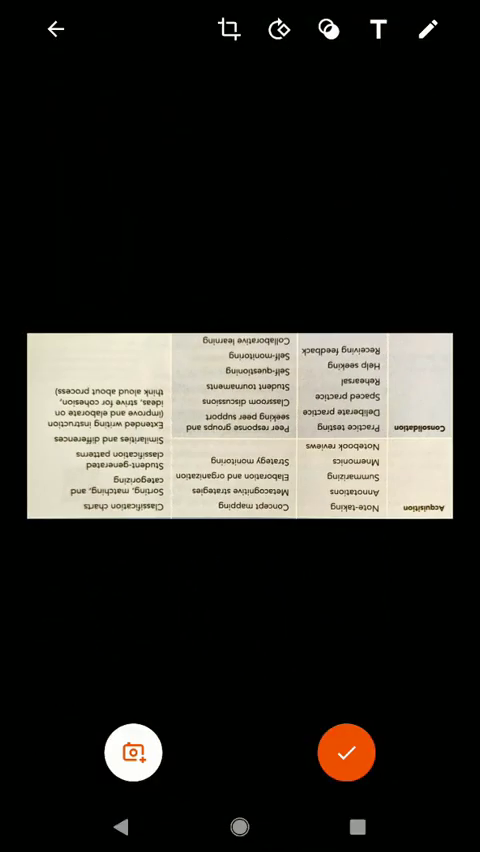
Rotate the scanned table upright, try the pen colours, and continue to the save screen
click(280, 28)
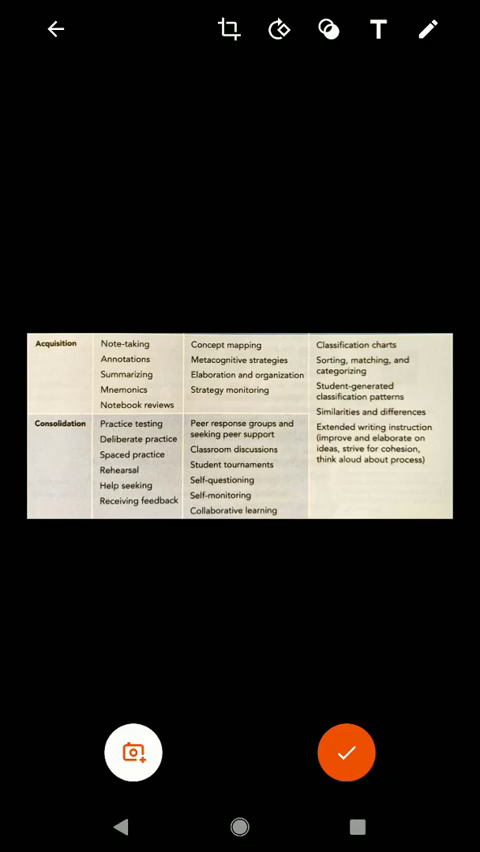
click(428, 28)
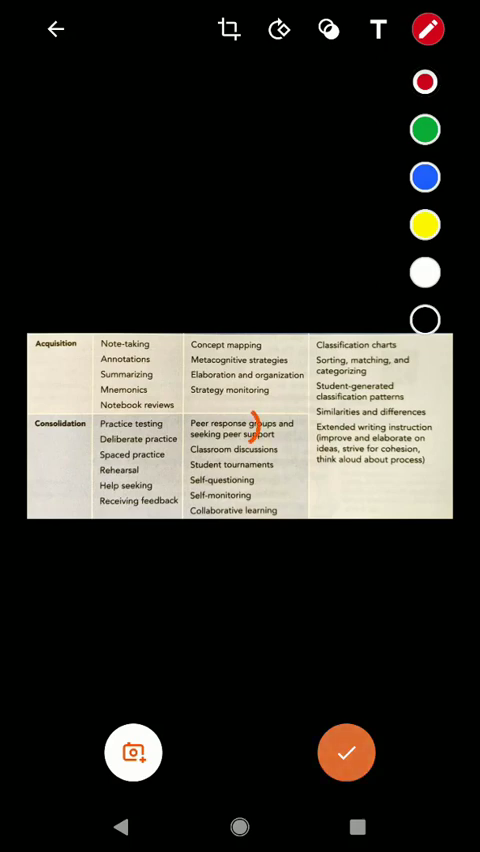
click(346, 752)
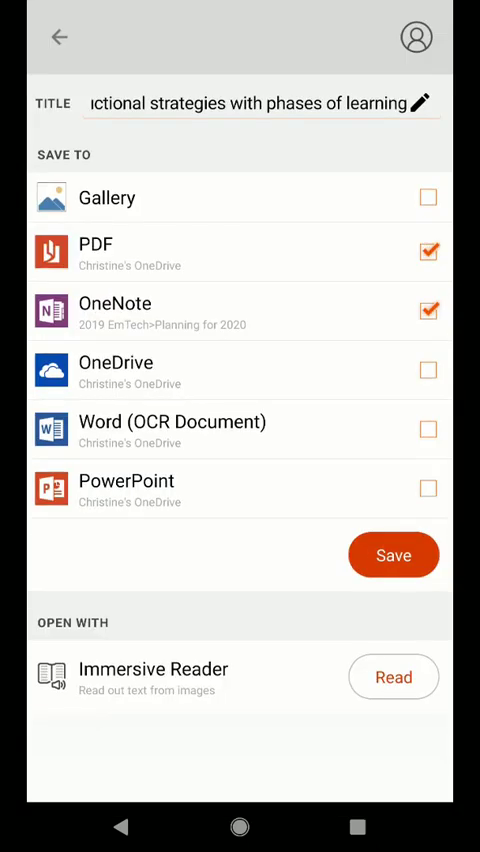
click(250, 104)
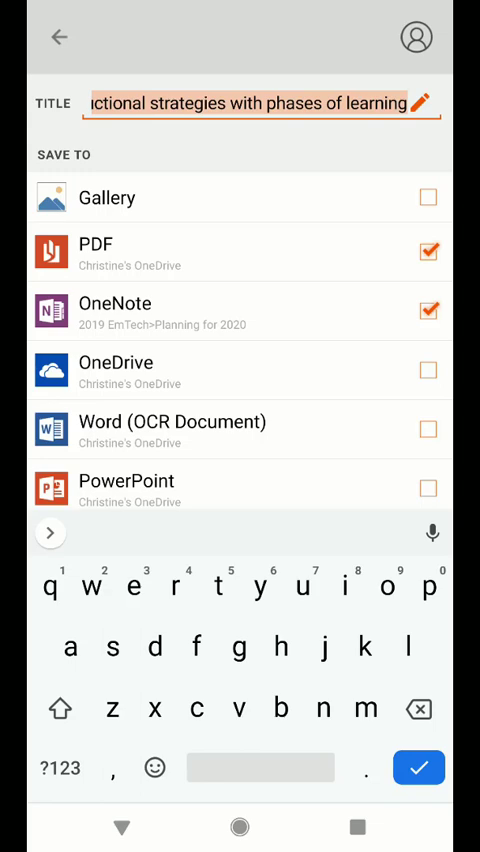
click(428, 196)
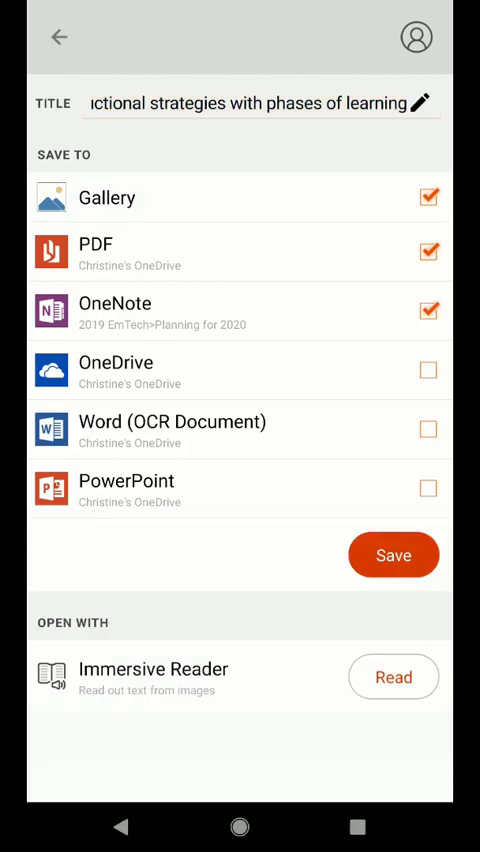
click(428, 196)
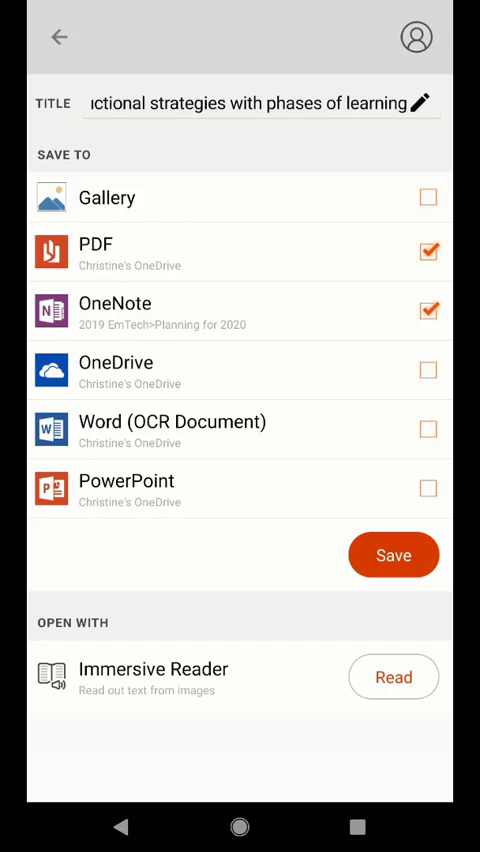
click(392, 554)
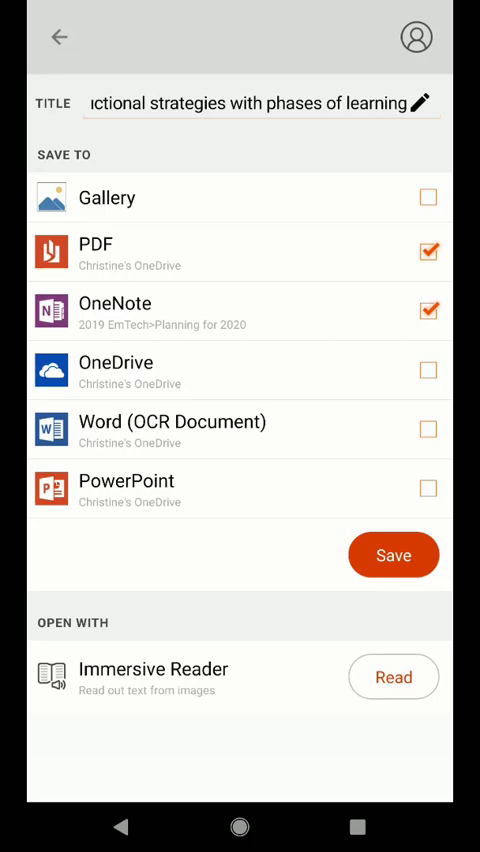
click(392, 554)
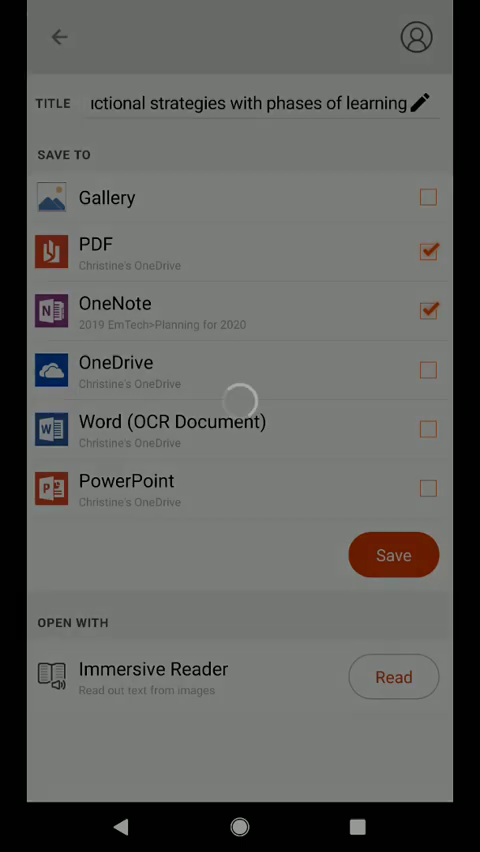
Show the scanned table text in Immersive Reader and adjust the voice speaking rate
click(392, 676)
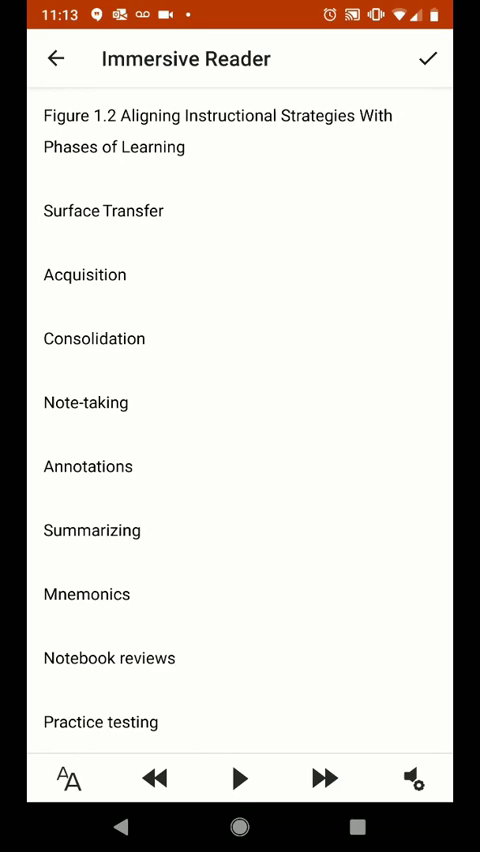
click(68, 778)
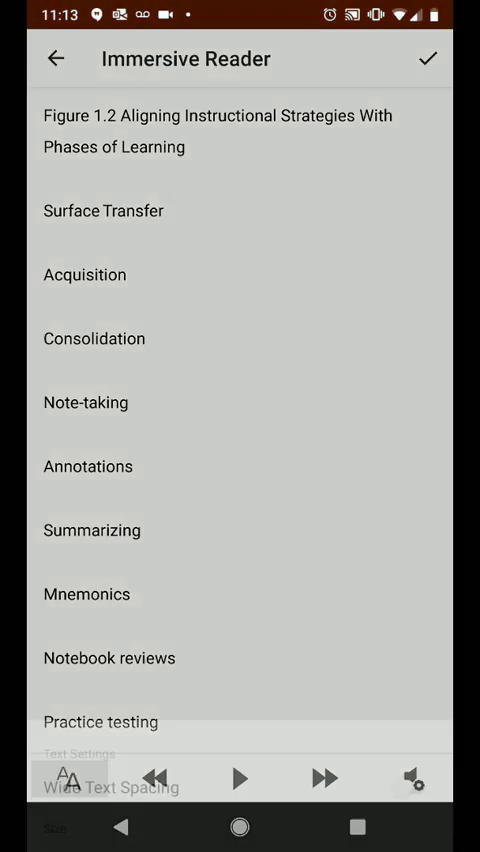
click(64, 780)
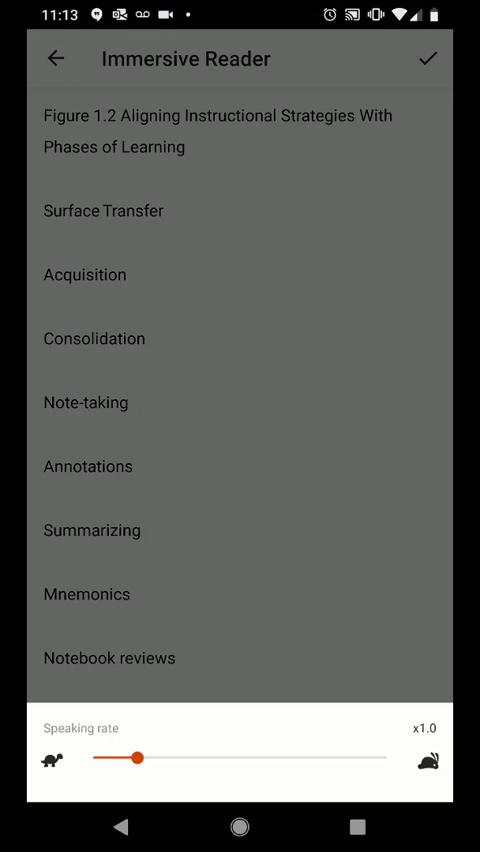
drag(140, 760, 130, 760)
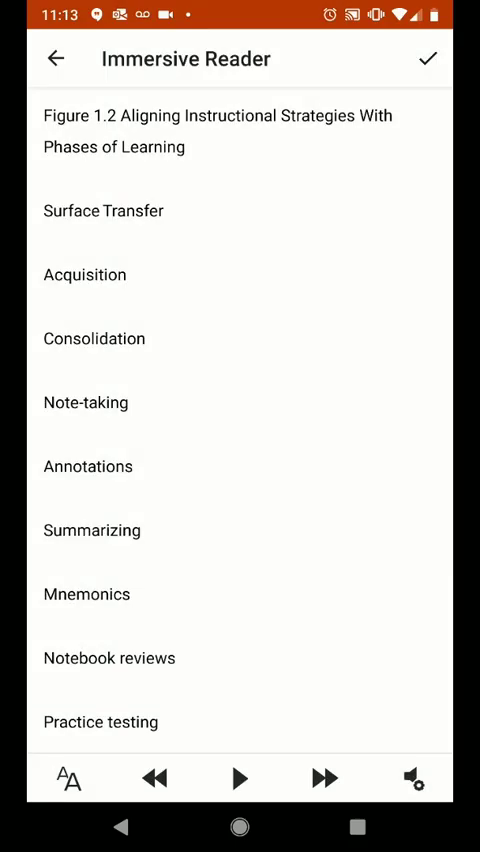
Play the figure text aloud, pause it, and close Immersive Reader to the save prompt
click(240, 778)
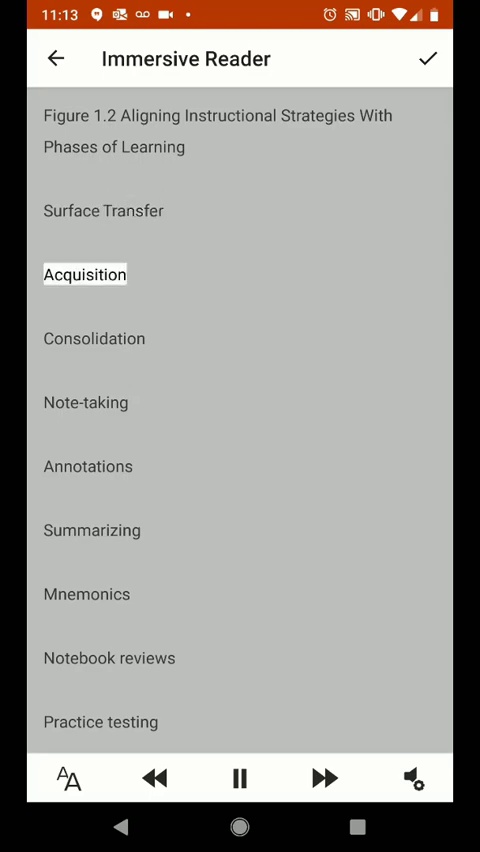
click(240, 778)
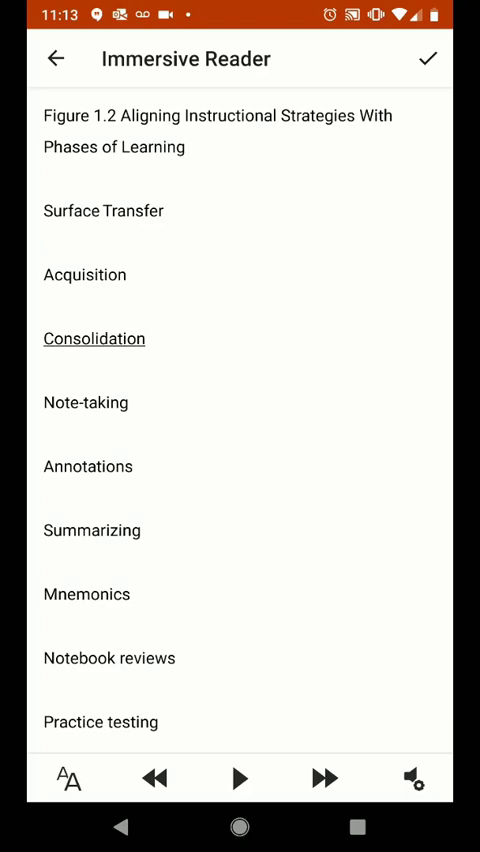
click(56, 58)
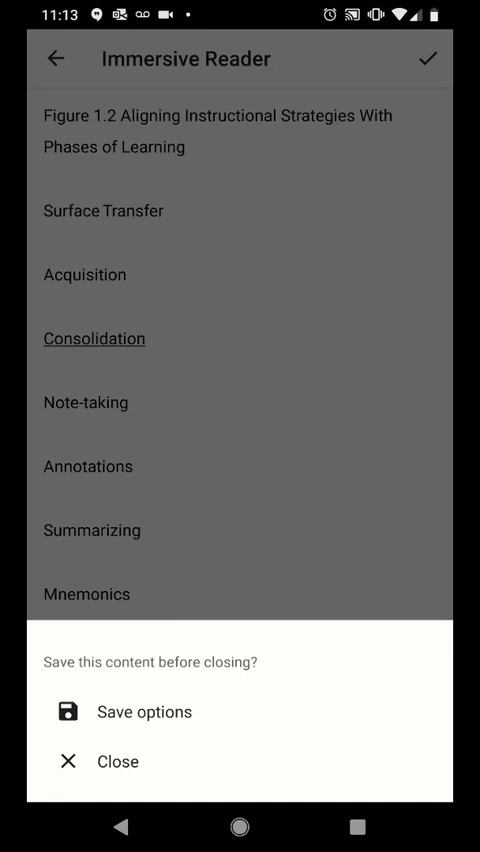